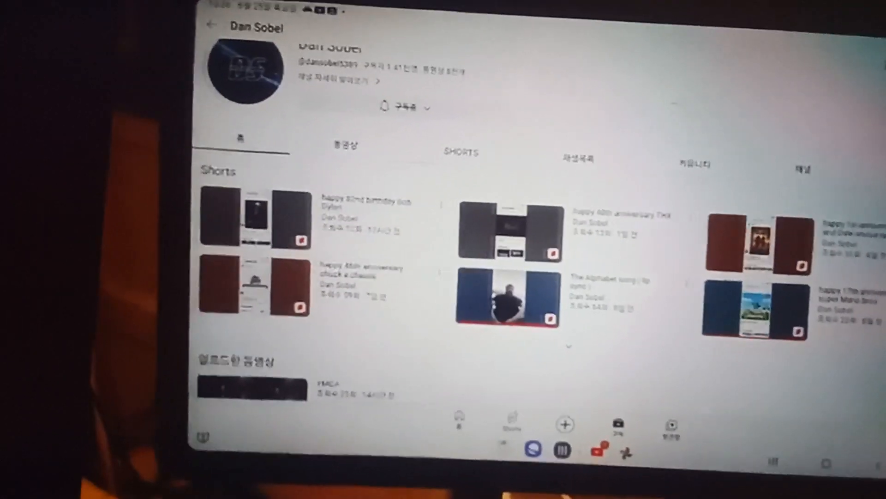
{"action": "scroll", "scroll_direction": "down", "scroll_amount": 3}
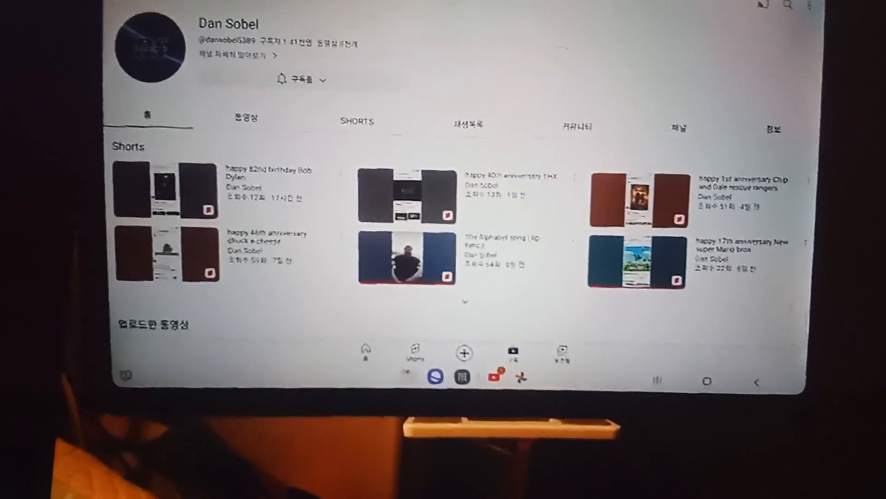
{"action": "scroll", "scroll_direction": "down", "scroll_amount": 3}
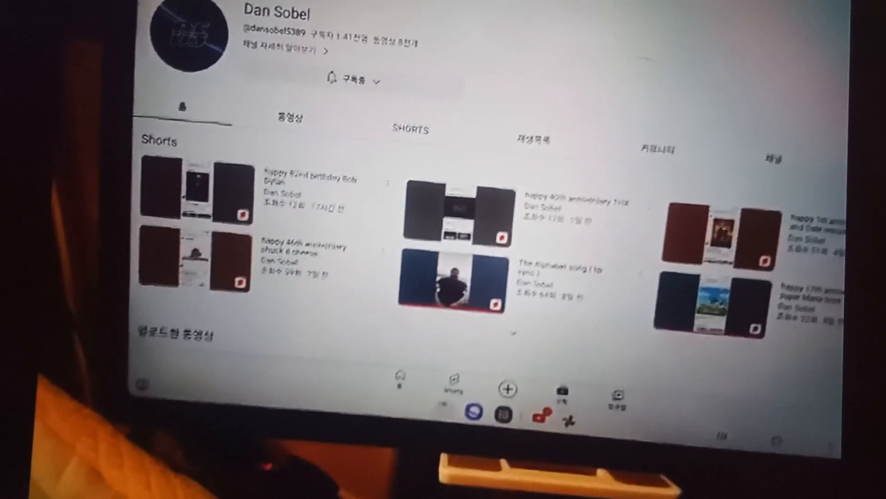
{"action": "scroll", "scroll_direction": "down", "scroll_amount": 3}
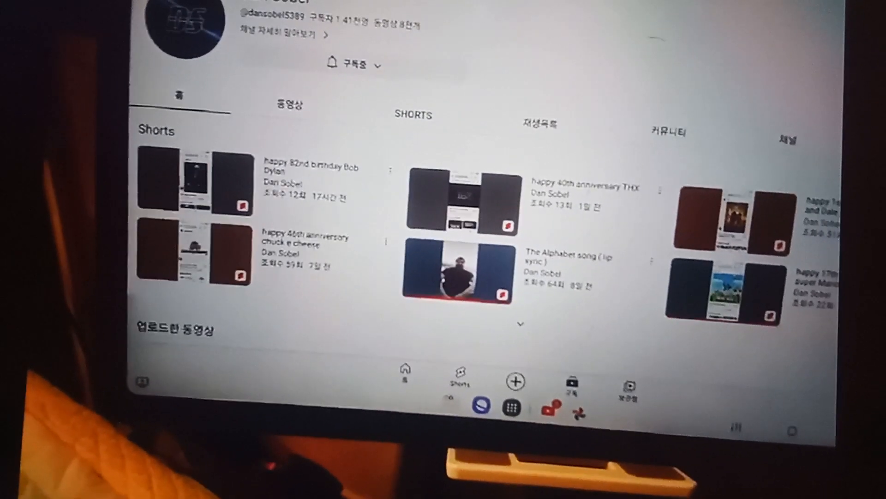